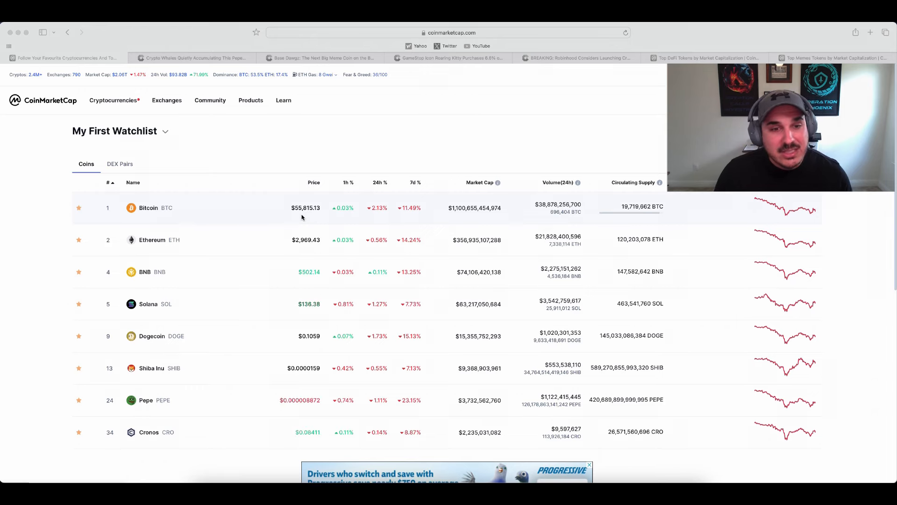
{"action": "mouse_move", "coordinate": [405, 247]}
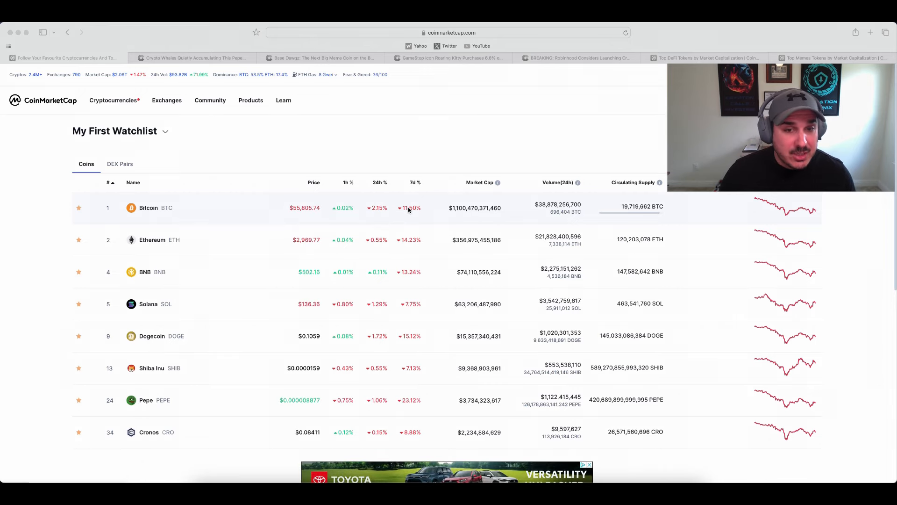
{"action": "mouse_move", "coordinate": [423, 282]}
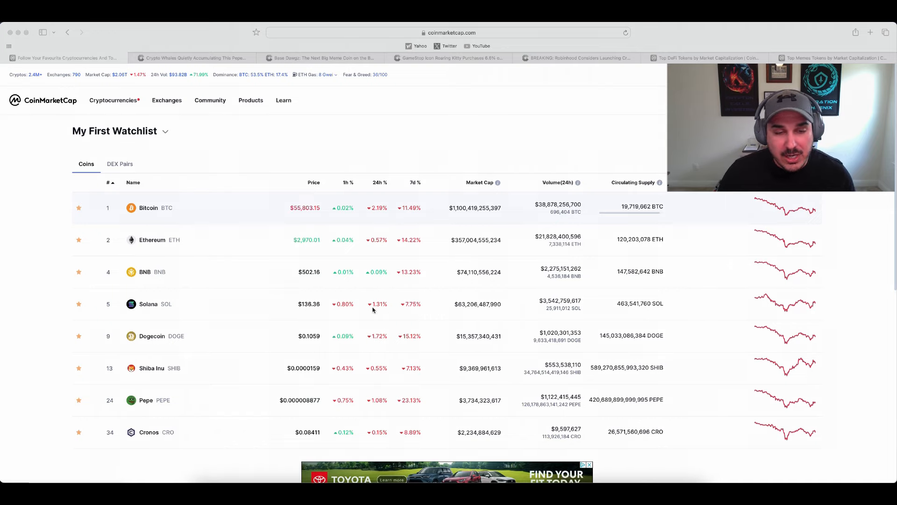
{"action": "mouse_move", "coordinate": [379, 313]}
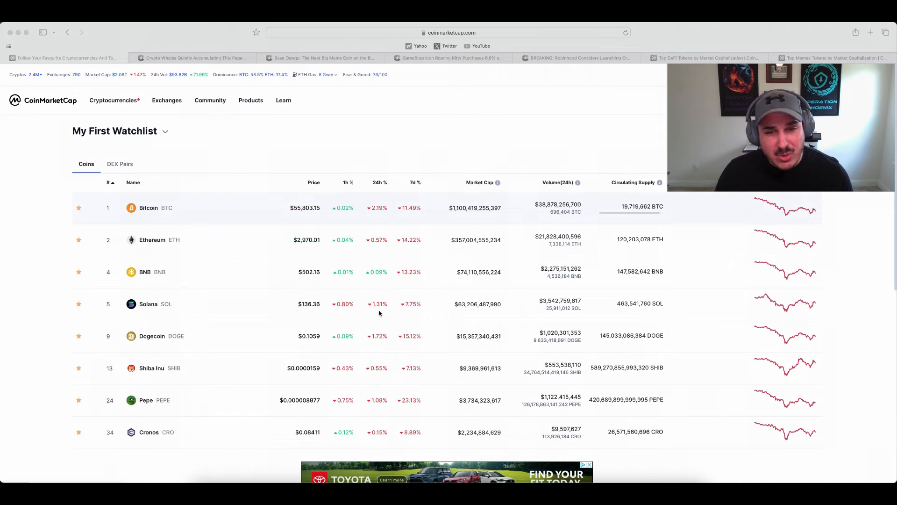
{"action": "mouse_move", "coordinate": [412, 311]}
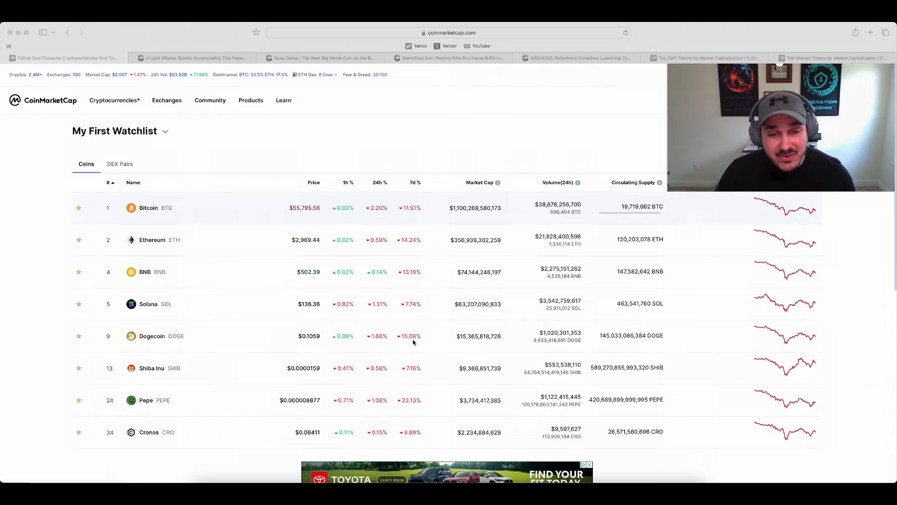
Finish scrolling the watchlist and switch to the 'Crypto Whales Quietly Accumulating' article tab.
{"action": "scroll", "scroll_direction": "down", "scroll_amount": 3}
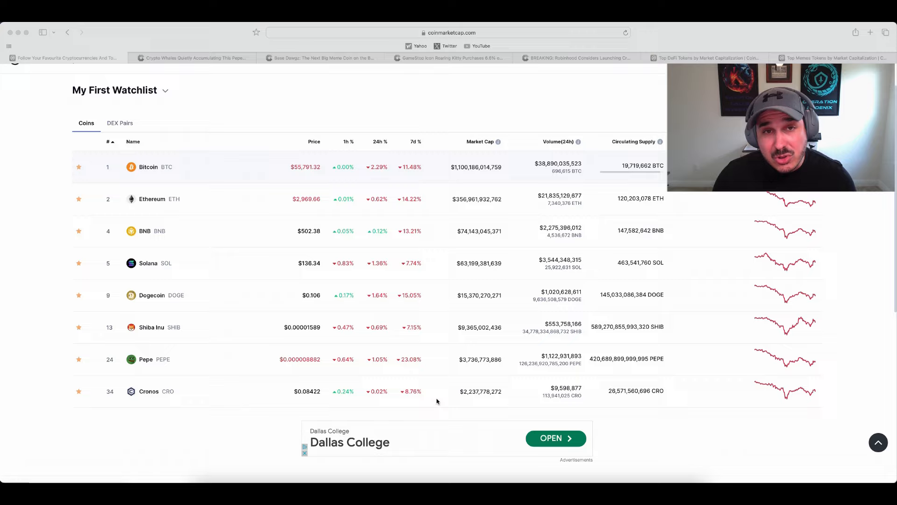
{"action": "left_click", "coordinate": [192, 57]}
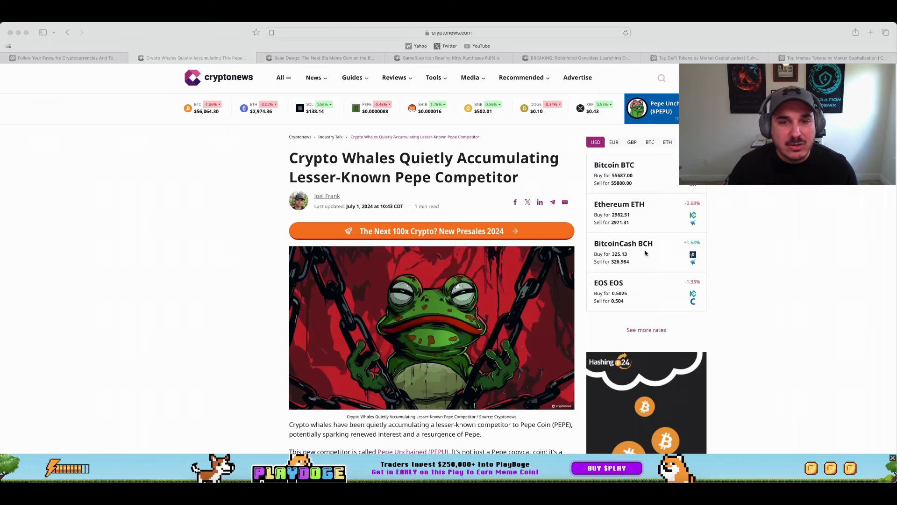
{"action": "scroll", "scroll_direction": "down", "scroll_amount": 3}
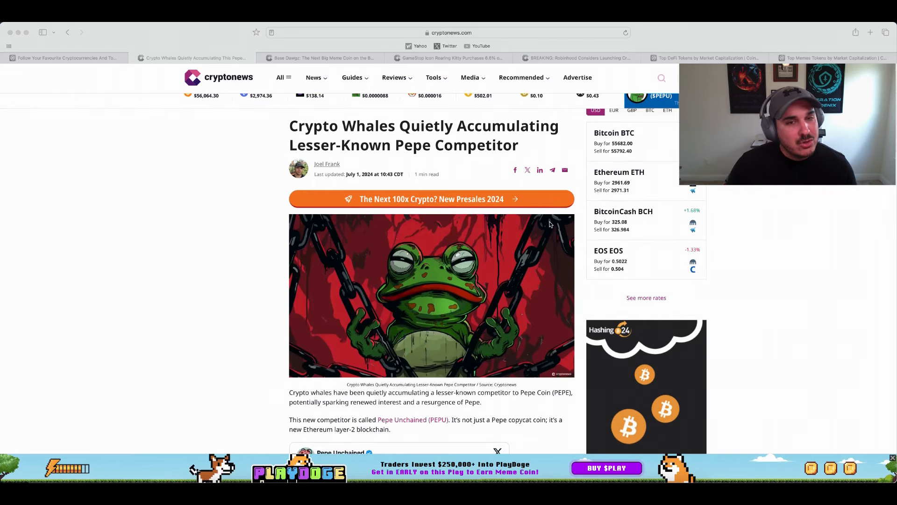
{"action": "scroll", "scroll_direction": "down", "scroll_amount": 3}
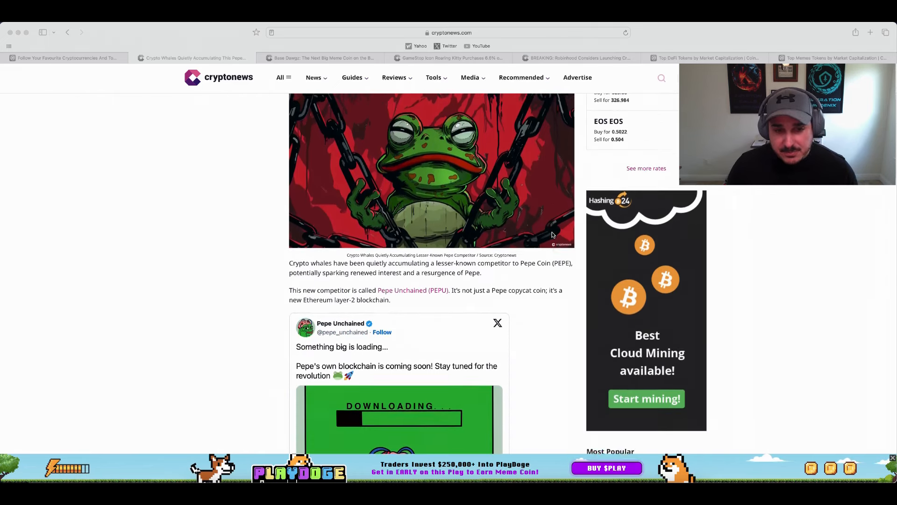
{"action": "scroll", "scroll_direction": "down", "scroll_amount": 3}
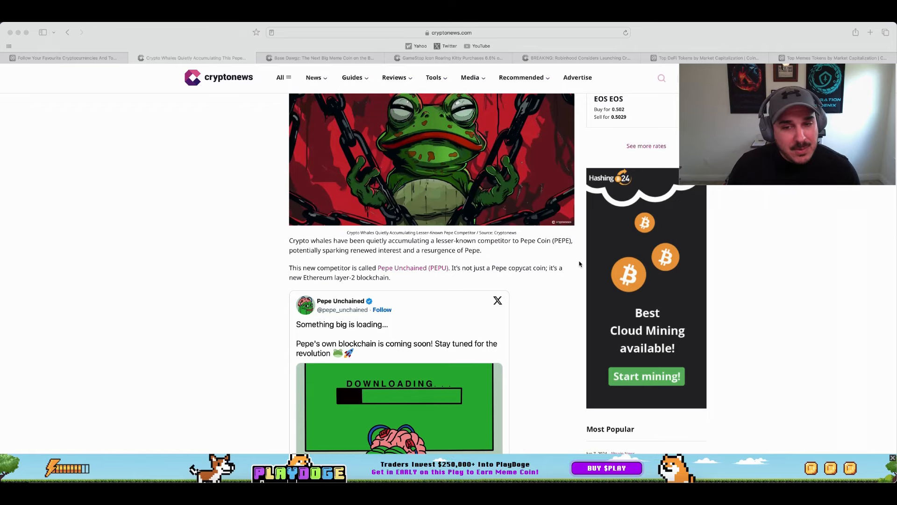
{"action": "mouse_move", "coordinate": [563, 297]}
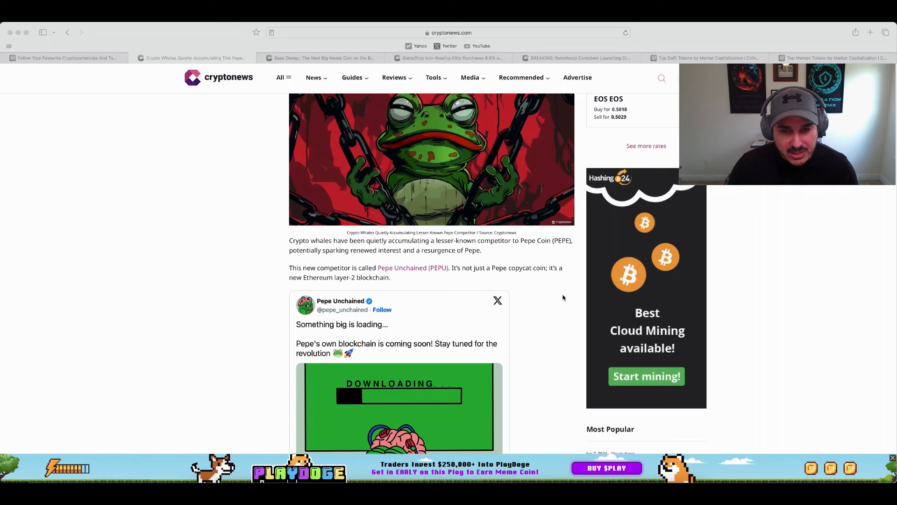
{"action": "scroll", "scroll_direction": "down", "scroll_amount": 3}
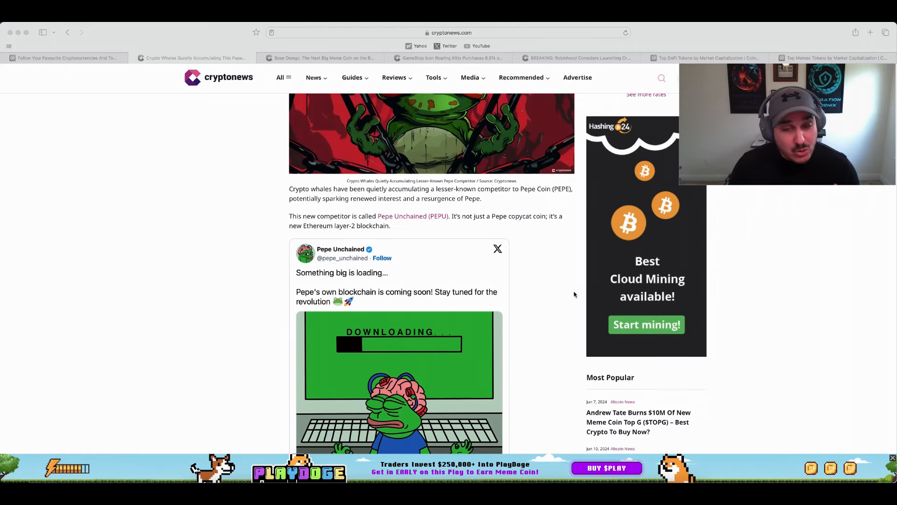
{"action": "mouse_move", "coordinate": [567, 292]}
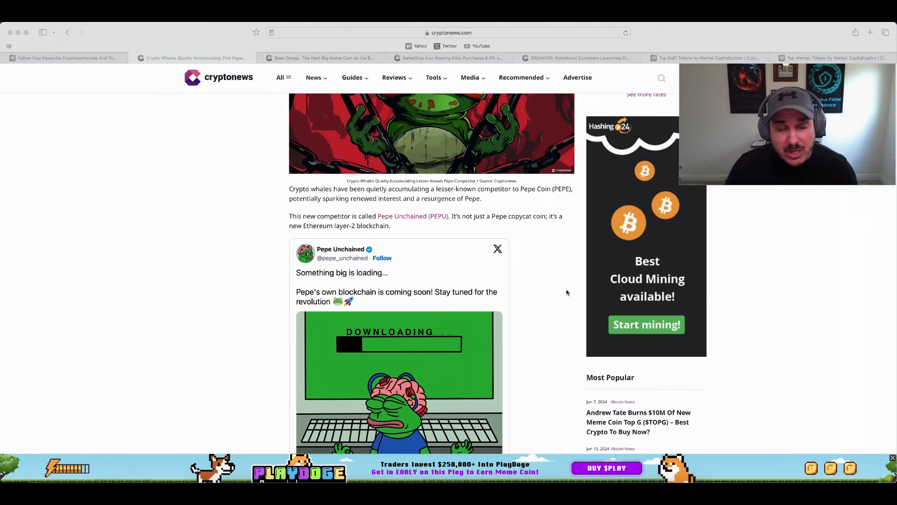
{"action": "scroll", "scroll_direction": "down", "scroll_amount": 3}
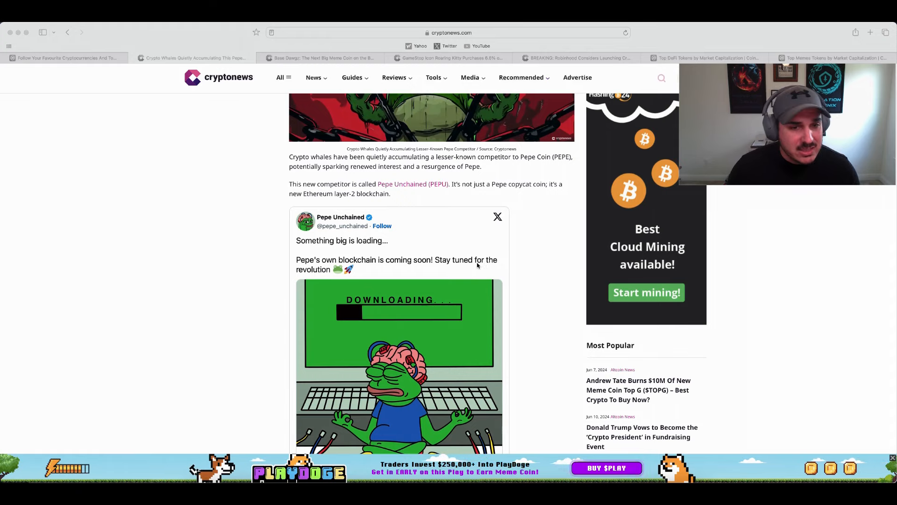
{"action": "mouse_move", "coordinate": [465, 269]}
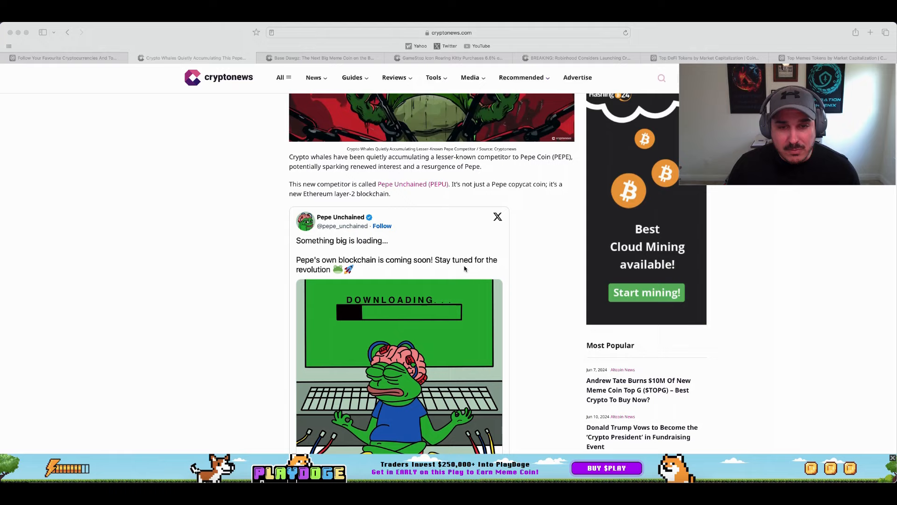
{"action": "scroll", "scroll_direction": "down", "scroll_amount": 3}
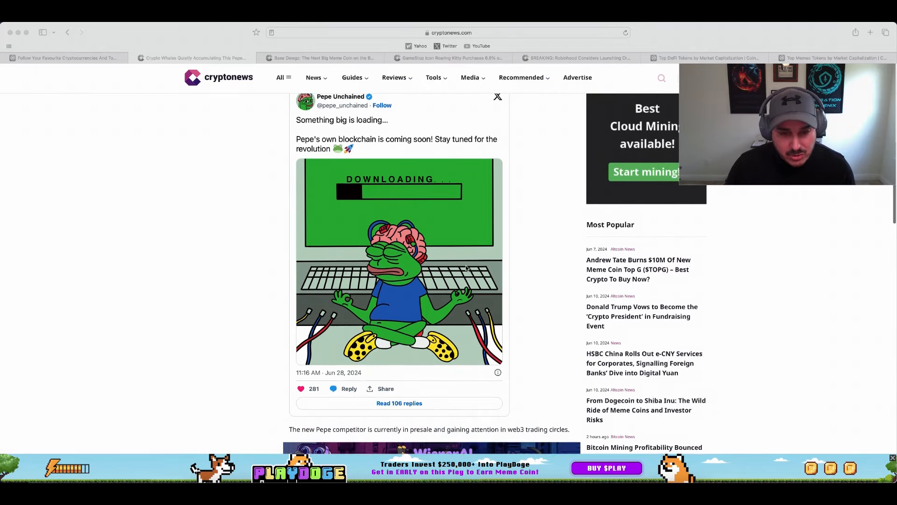
{"action": "scroll", "scroll_direction": "up", "scroll_amount": 3}
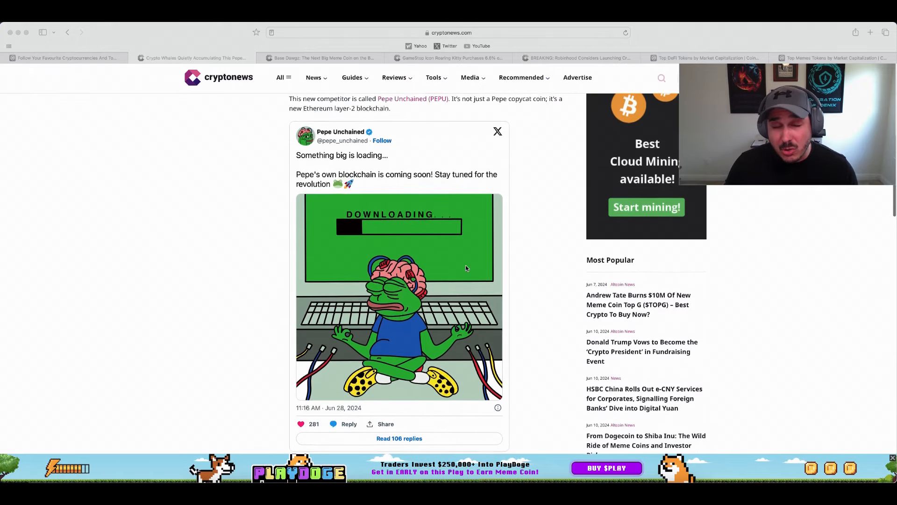
{"action": "scroll", "scroll_direction": "up", "scroll_amount": 3}
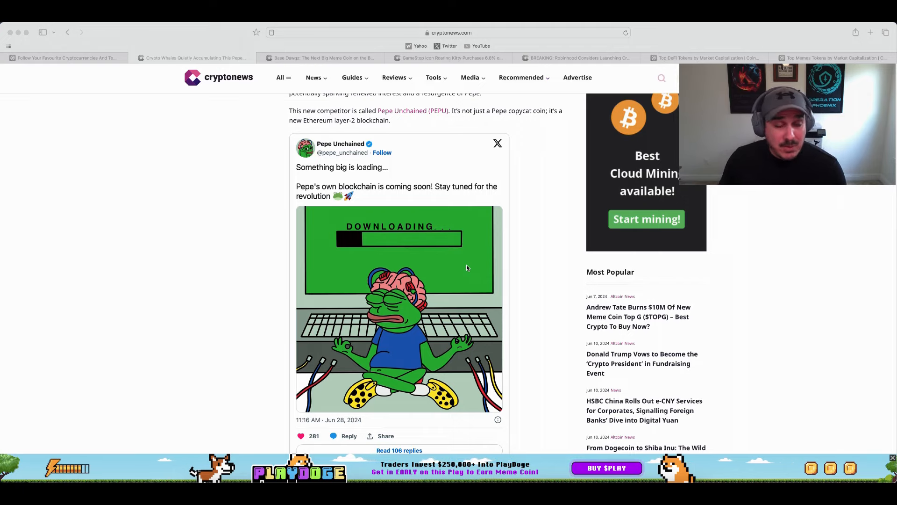
{"action": "mouse_move", "coordinate": [579, 275]}
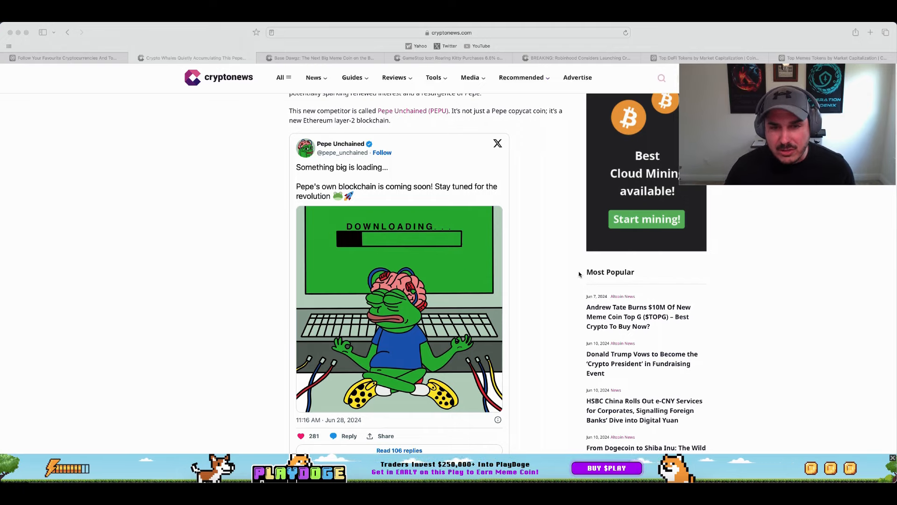
{"action": "scroll", "scroll_direction": "up", "scroll_amount": 3}
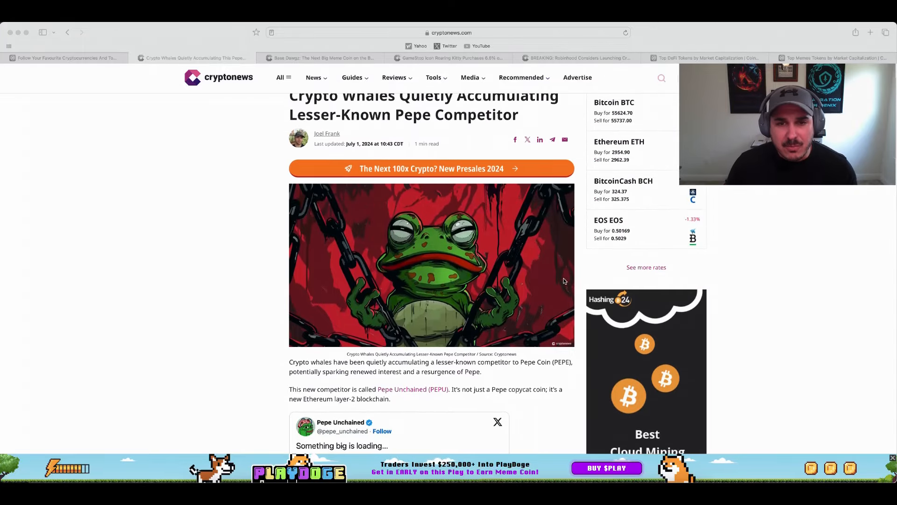
{"action": "left_click", "coordinate": [321, 57]}
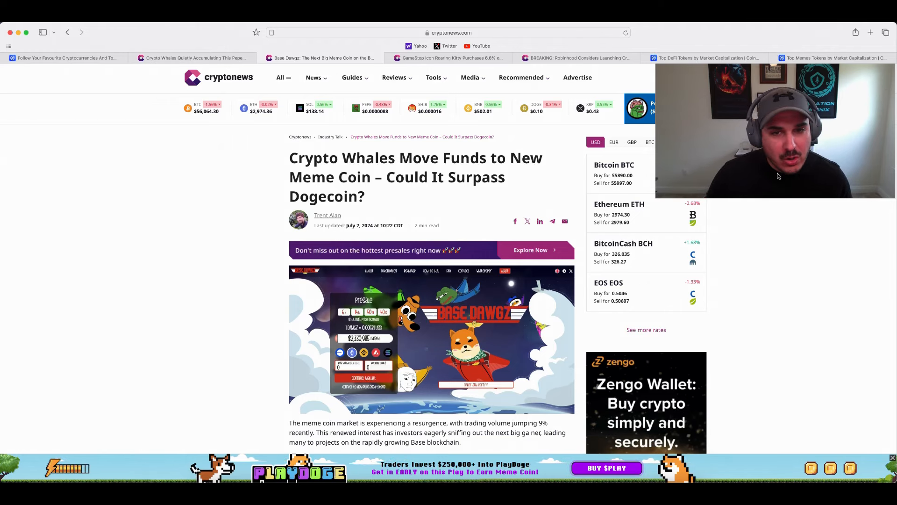
Scroll the Base Dawgz article past the $2.33 million presale to 'Fetching Gains on a Promising Blockchain'.
{"action": "scroll", "scroll_direction": "down", "scroll_amount": 3}
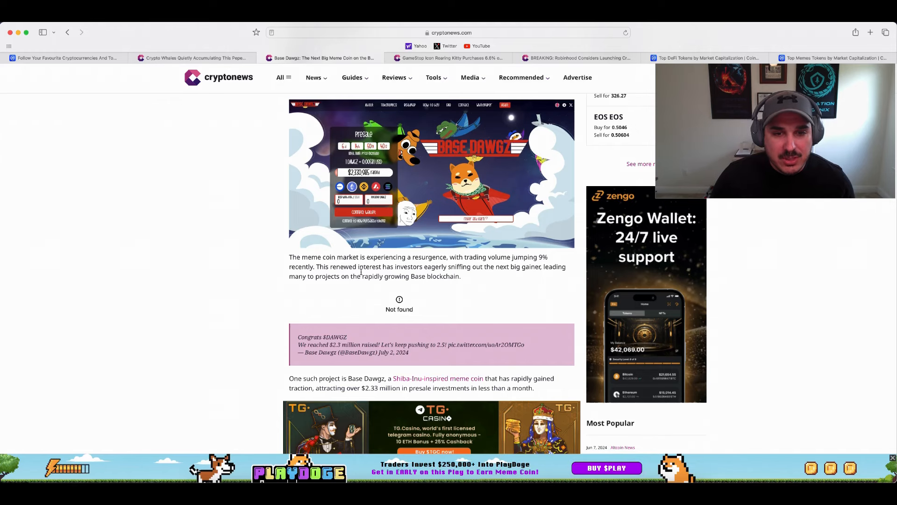
{"action": "scroll", "scroll_direction": "down", "scroll_amount": 3}
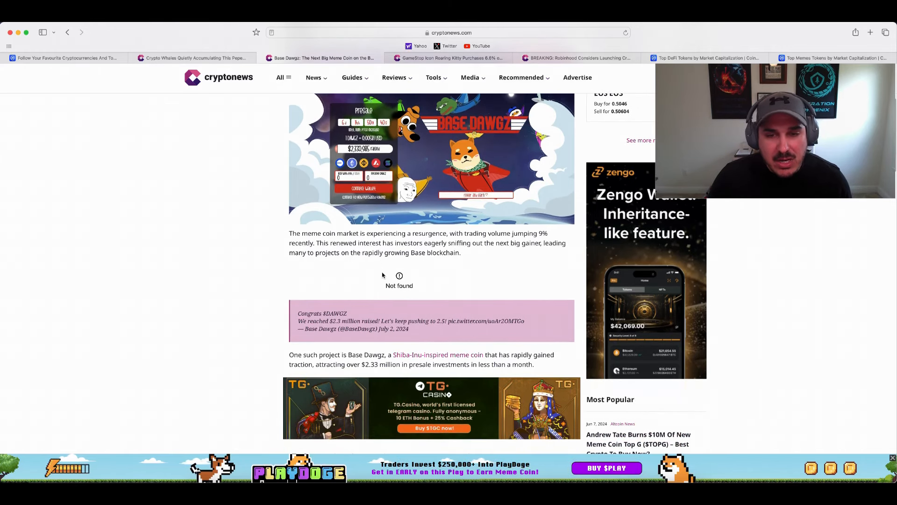
{"action": "mouse_move", "coordinate": [339, 264]}
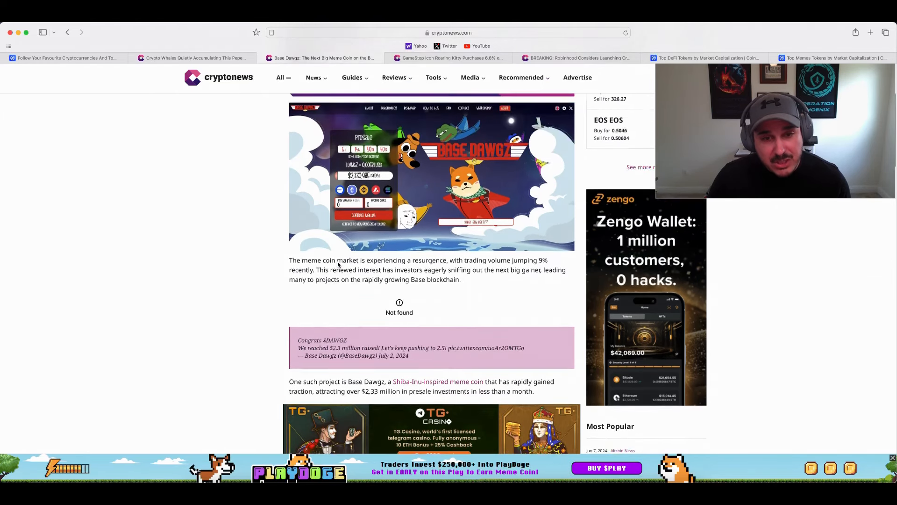
{"action": "scroll", "scroll_direction": "up", "scroll_amount": 3}
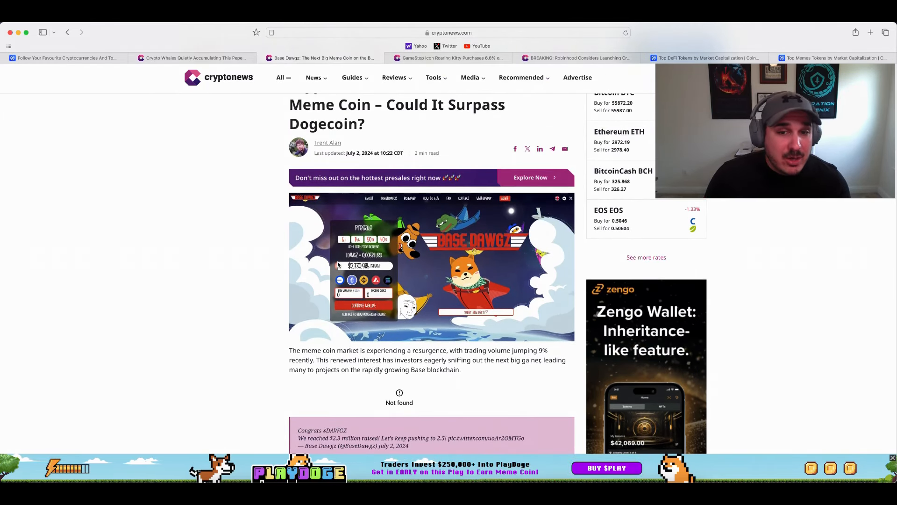
{"action": "scroll", "scroll_direction": "down", "scroll_amount": 3}
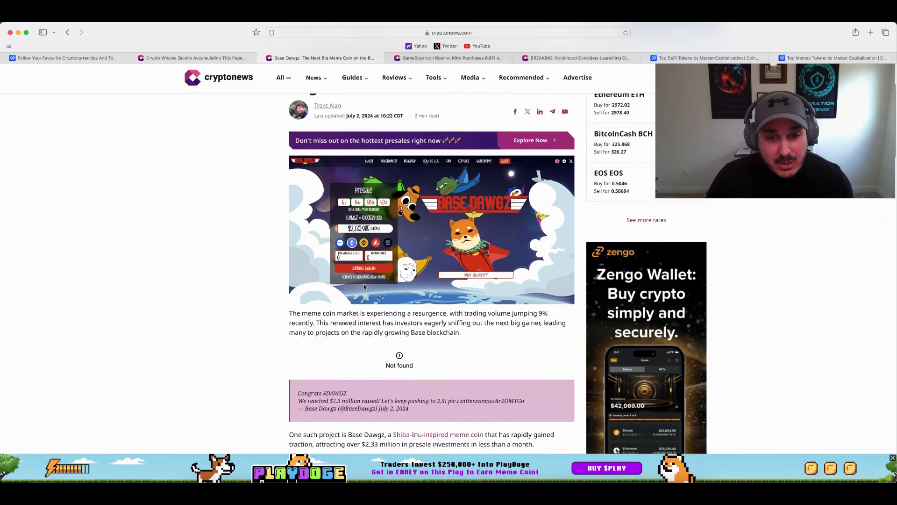
{"action": "scroll", "scroll_direction": "down", "scroll_amount": 3}
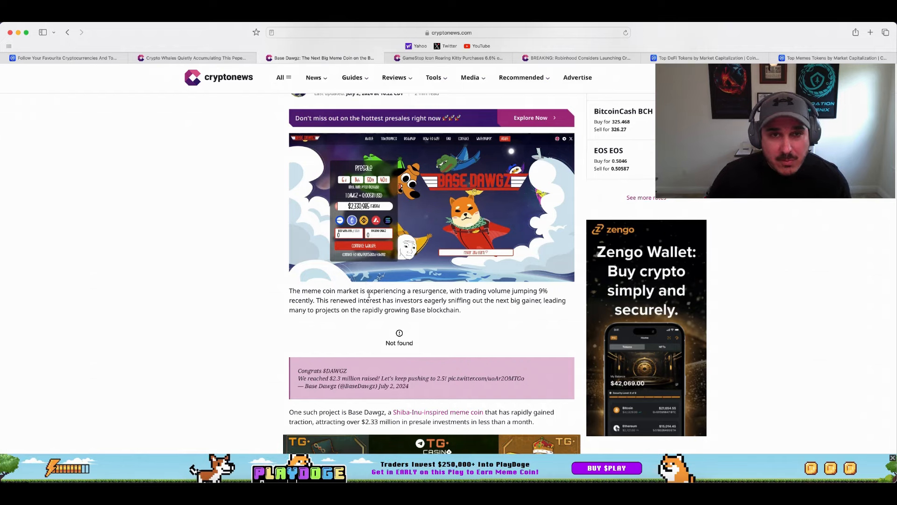
{"action": "scroll", "scroll_direction": "down", "scroll_amount": 3}
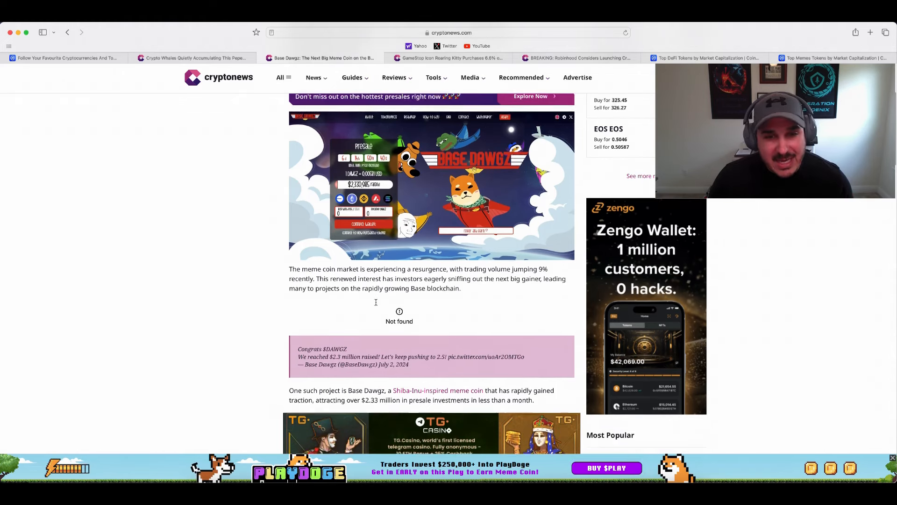
{"action": "scroll", "scroll_direction": "down", "scroll_amount": 3}
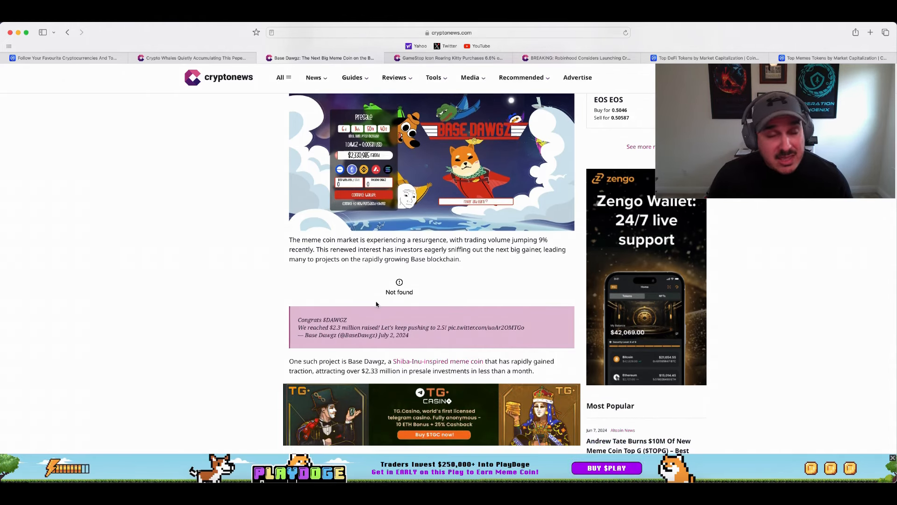
{"action": "scroll", "scroll_direction": "down", "scroll_amount": 3}
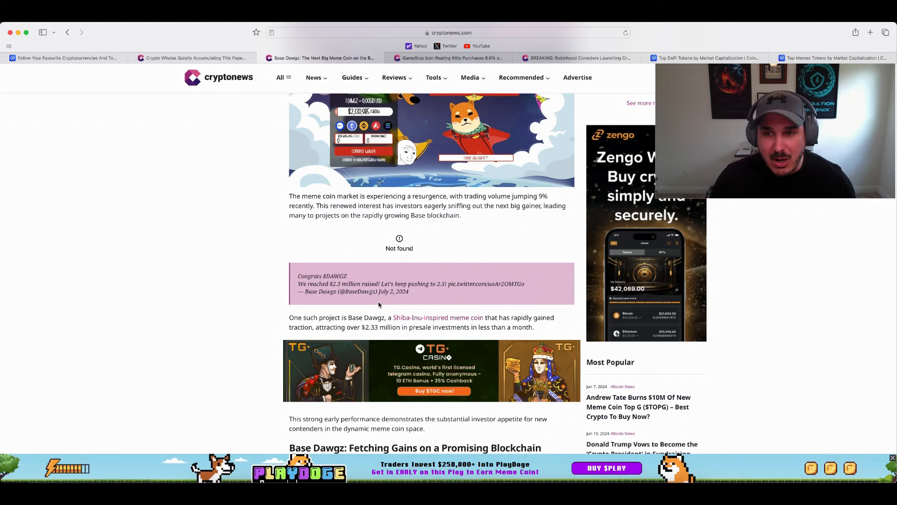
{"action": "scroll", "scroll_direction": "down", "scroll_amount": 3}
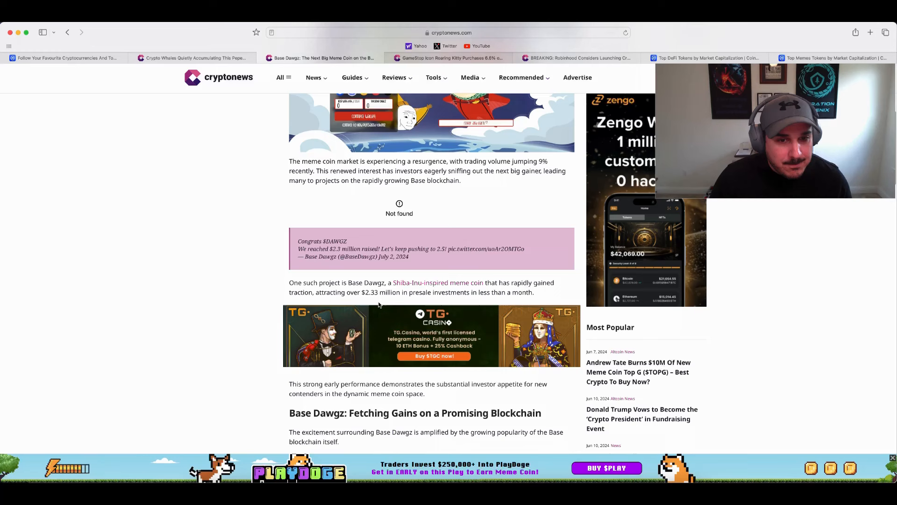
{"action": "scroll", "scroll_direction": "down", "scroll_amount": 3}
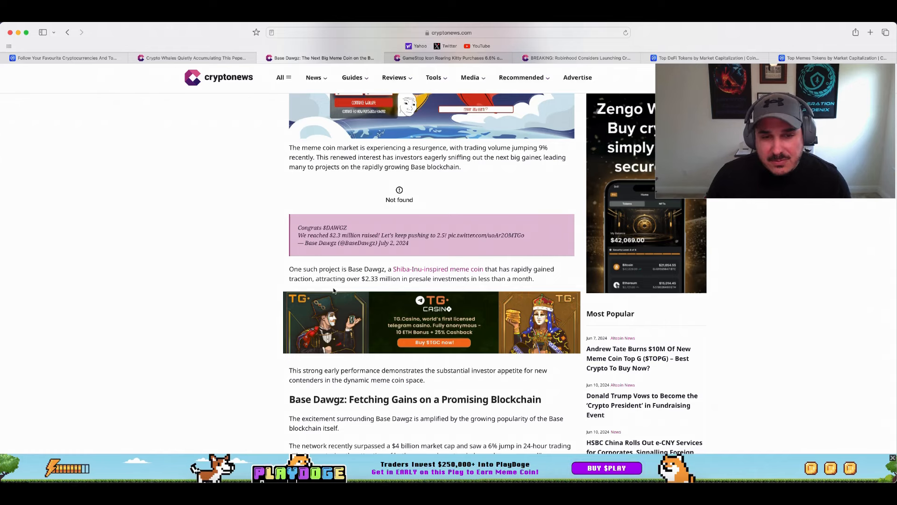
{"action": "mouse_move", "coordinate": [354, 282]}
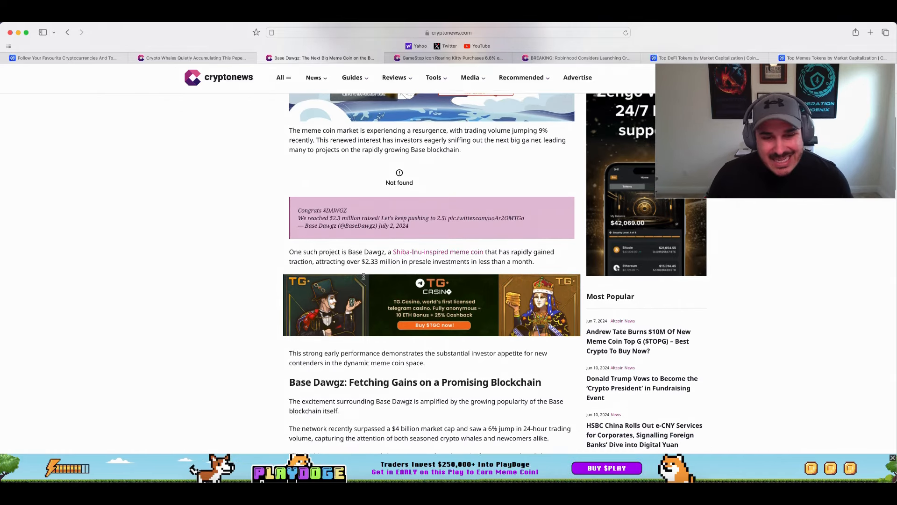
{"action": "scroll", "scroll_direction": "down", "scroll_amount": 3}
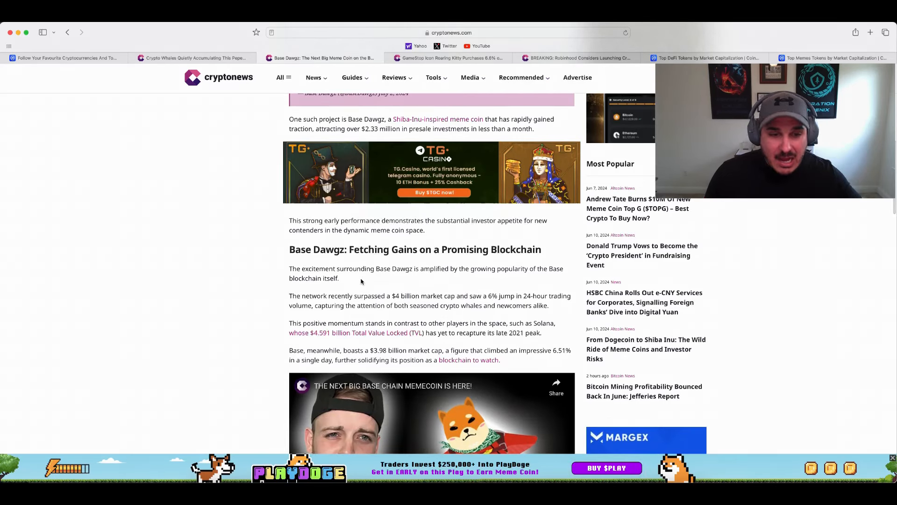
{"action": "scroll", "scroll_direction": "down", "scroll_amount": 3}
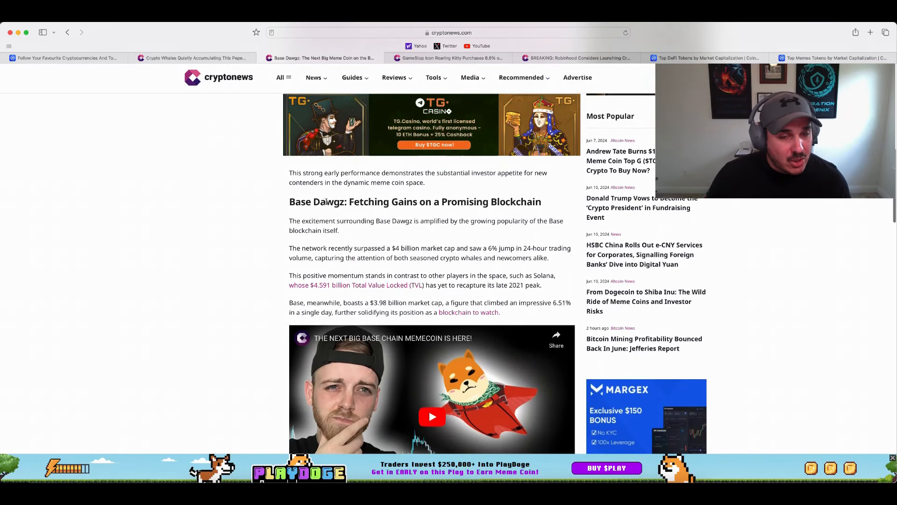
{"action": "scroll", "scroll_direction": "down", "scroll_amount": 3}
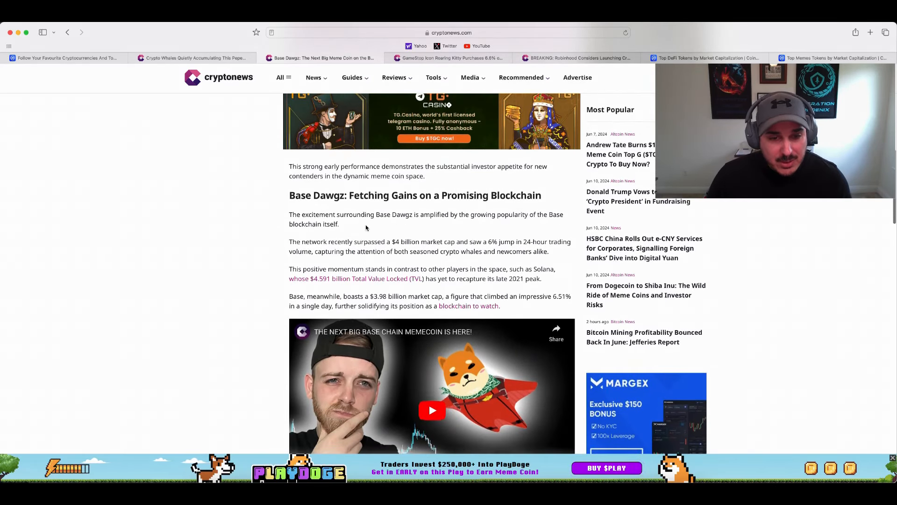
{"action": "scroll", "scroll_direction": "down", "scroll_amount": 3}
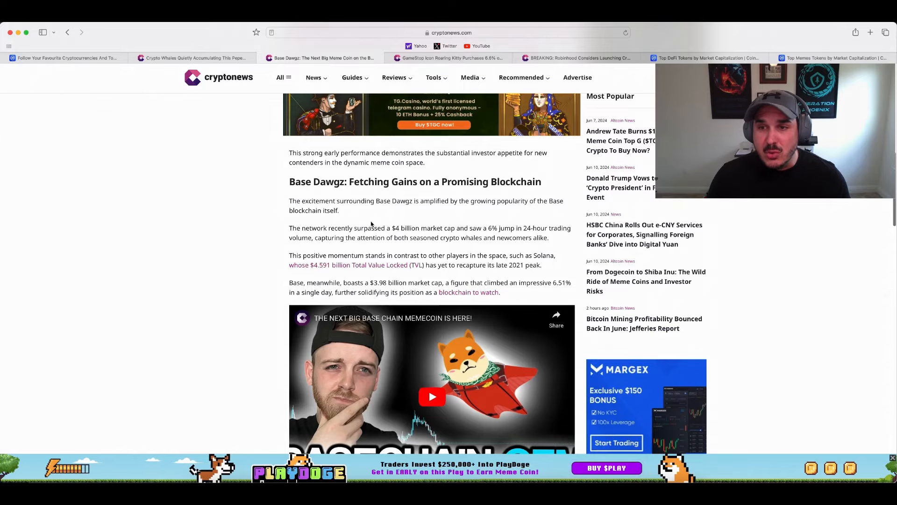
{"action": "scroll", "scroll_direction": "down", "scroll_amount": 3}
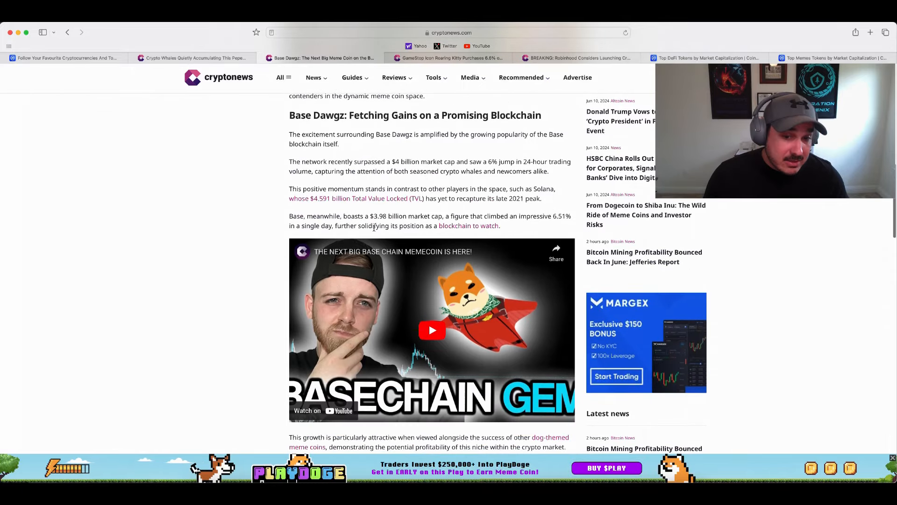
Read the Roaring Kitty 6.6% Chewy shares article down to the class-action lawsuit section.
{"action": "left_click", "coordinate": [449, 57]}
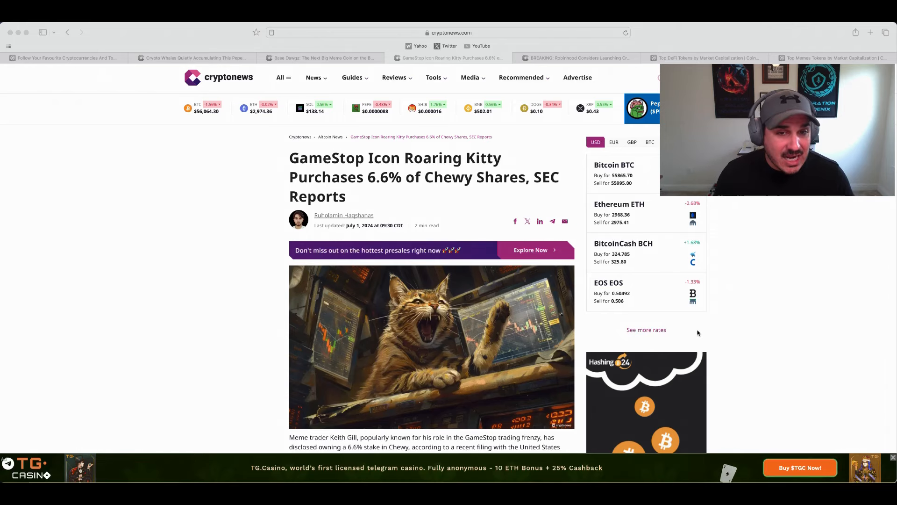
{"action": "mouse_move", "coordinate": [329, 171]}
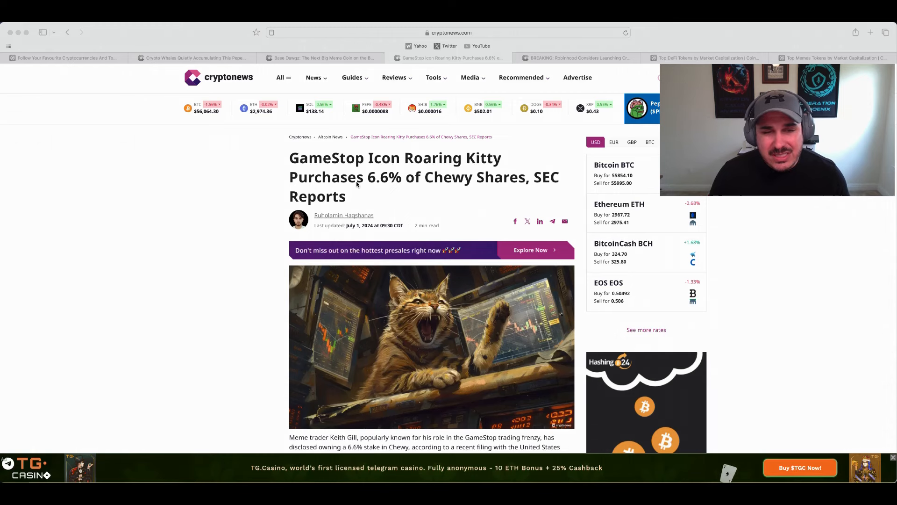
{"action": "mouse_move", "coordinate": [448, 209]}
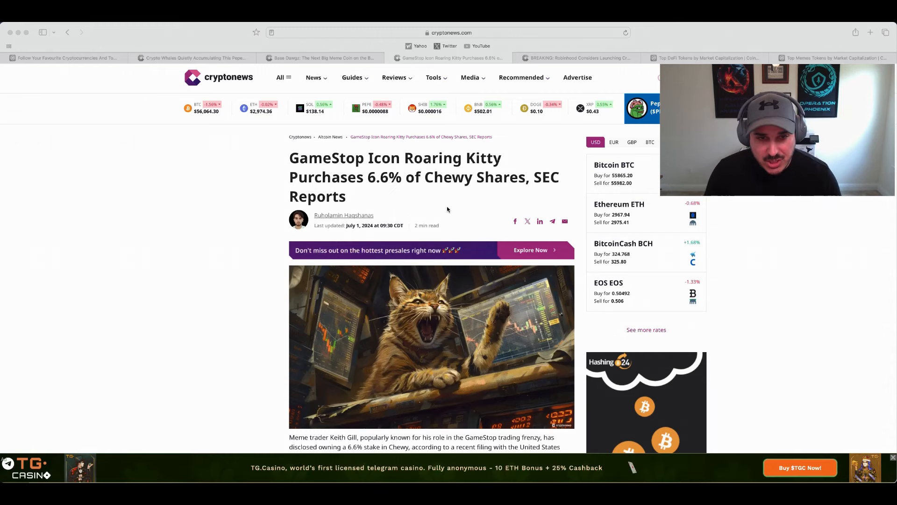
{"action": "scroll", "scroll_direction": "down", "scroll_amount": 3}
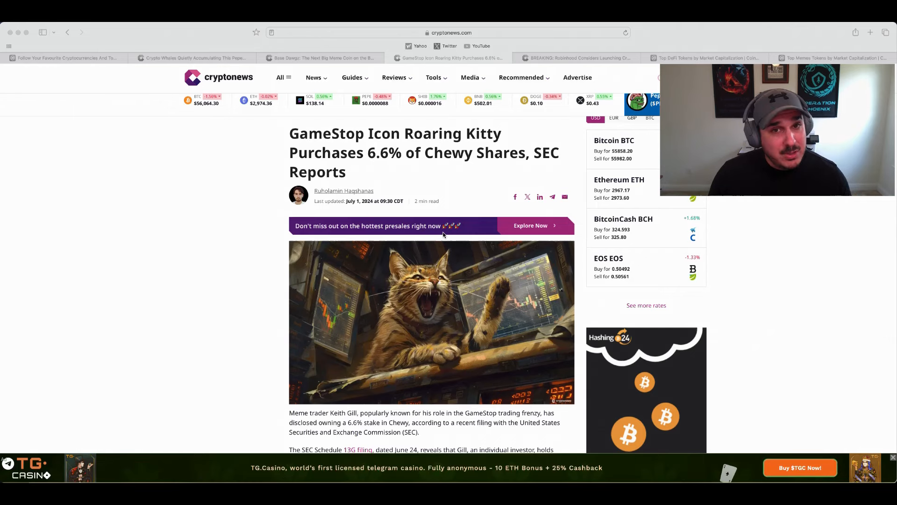
{"action": "scroll", "scroll_direction": "down", "scroll_amount": 3}
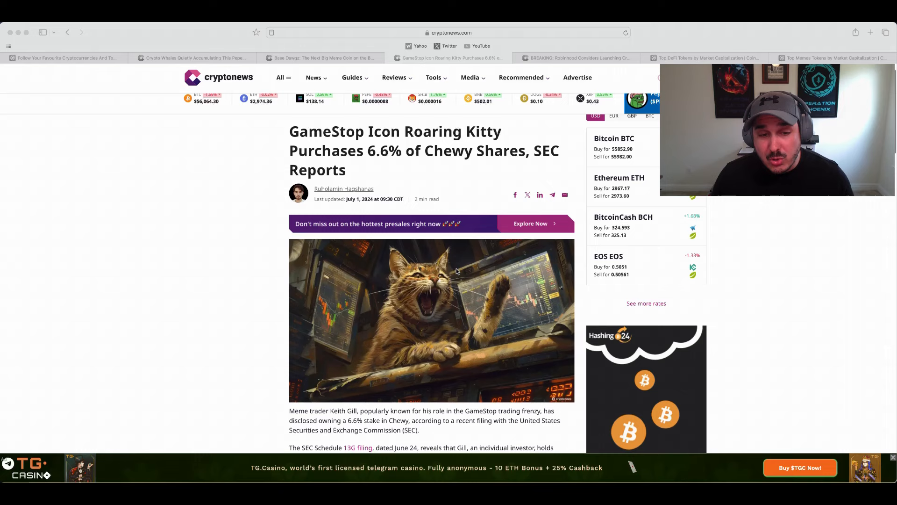
{"action": "scroll", "scroll_direction": "down", "scroll_amount": 3}
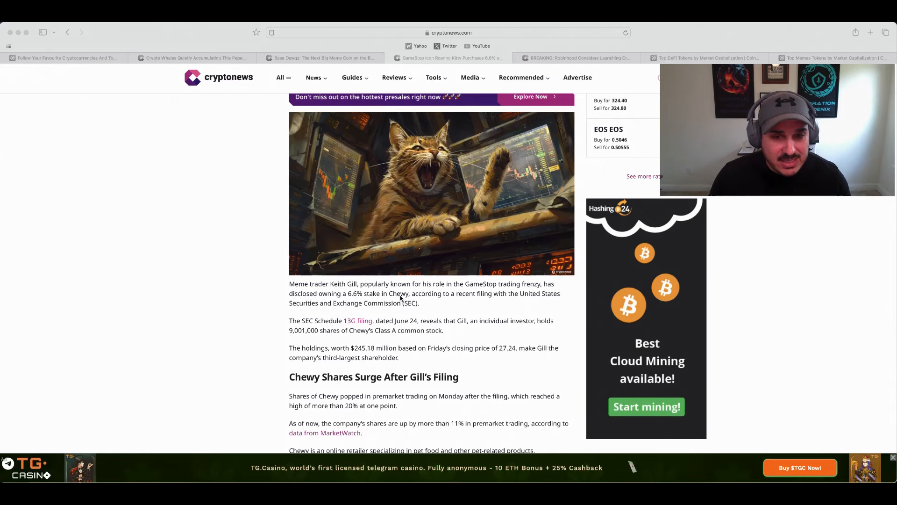
{"action": "scroll", "scroll_direction": "down", "scroll_amount": 3}
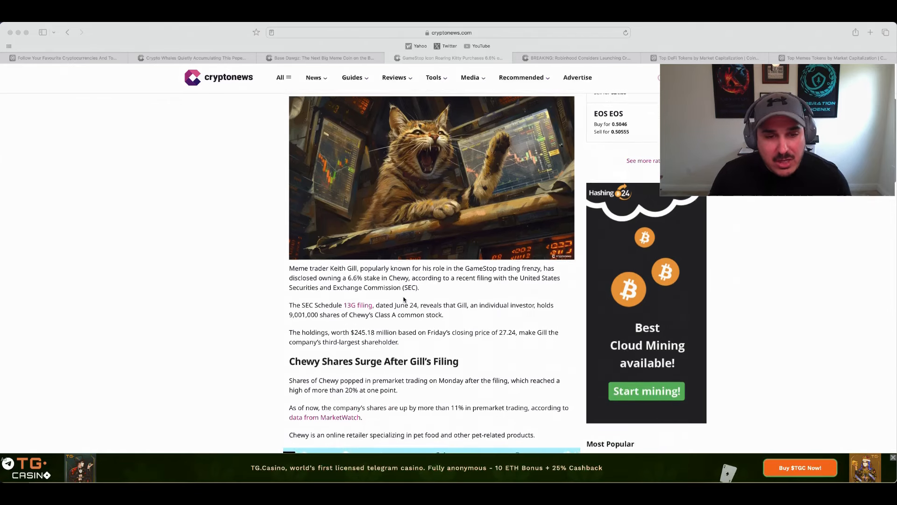
{"action": "scroll", "scroll_direction": "down", "scroll_amount": 3}
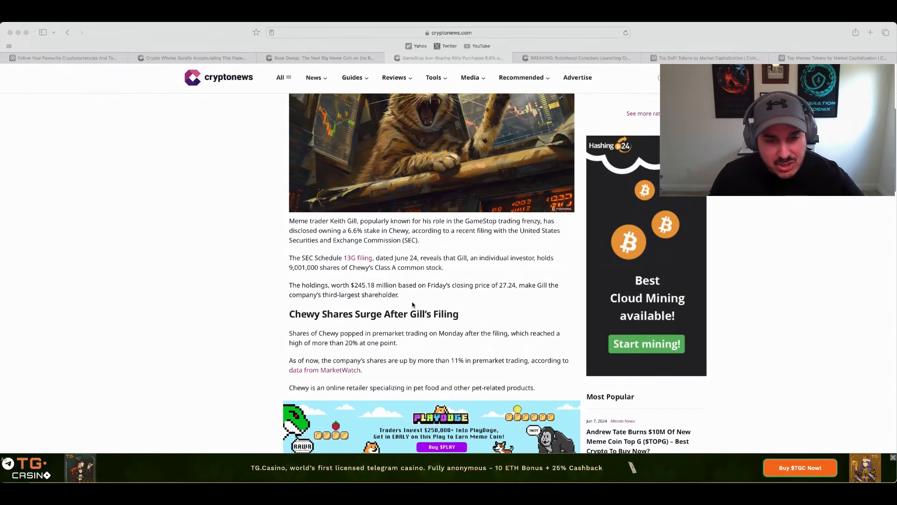
{"action": "scroll", "scroll_direction": "down", "scroll_amount": 3}
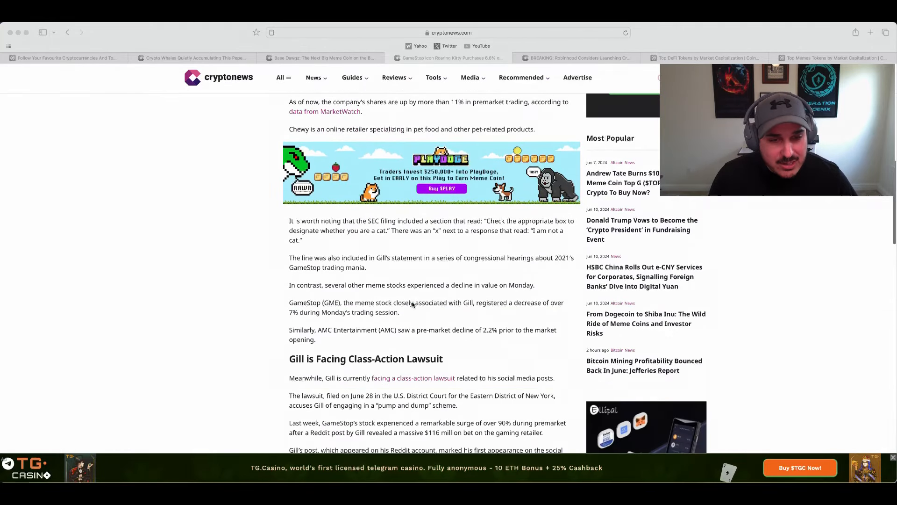
{"action": "scroll", "scroll_direction": "down", "scroll_amount": 3}
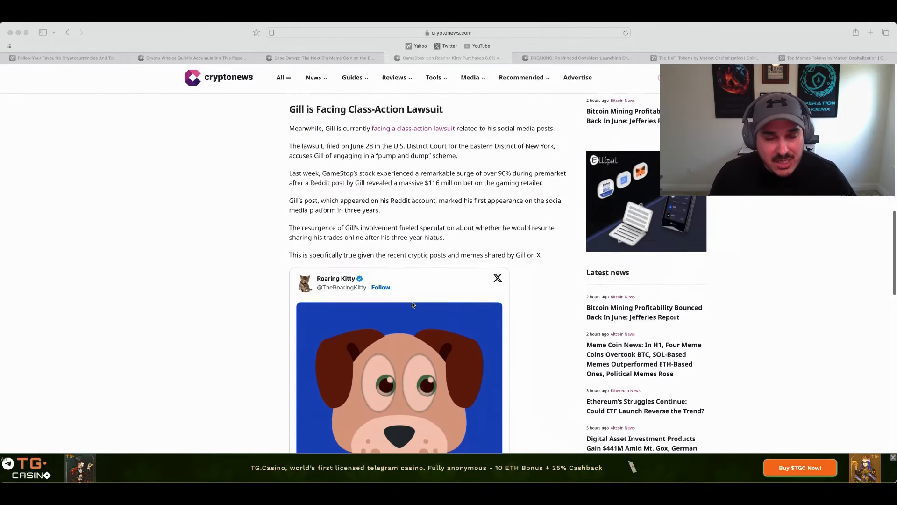
{"action": "scroll", "scroll_direction": "down", "scroll_amount": 3}
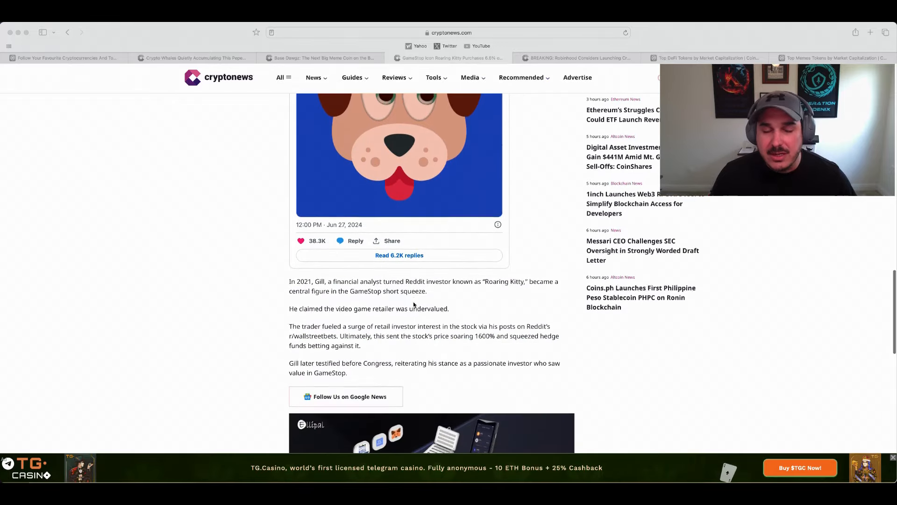
{"action": "scroll", "scroll_direction": "down", "scroll_amount": 3}
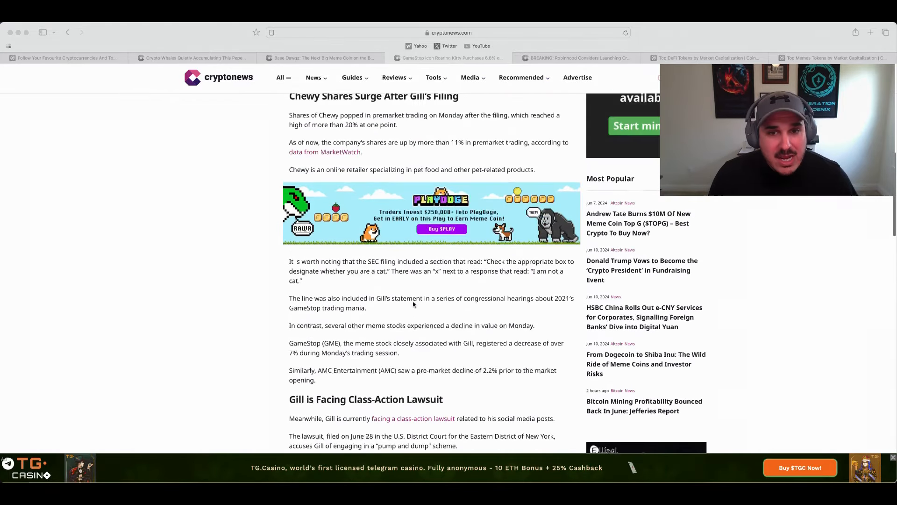
{"action": "scroll", "scroll_direction": "up", "scroll_amount": 3}
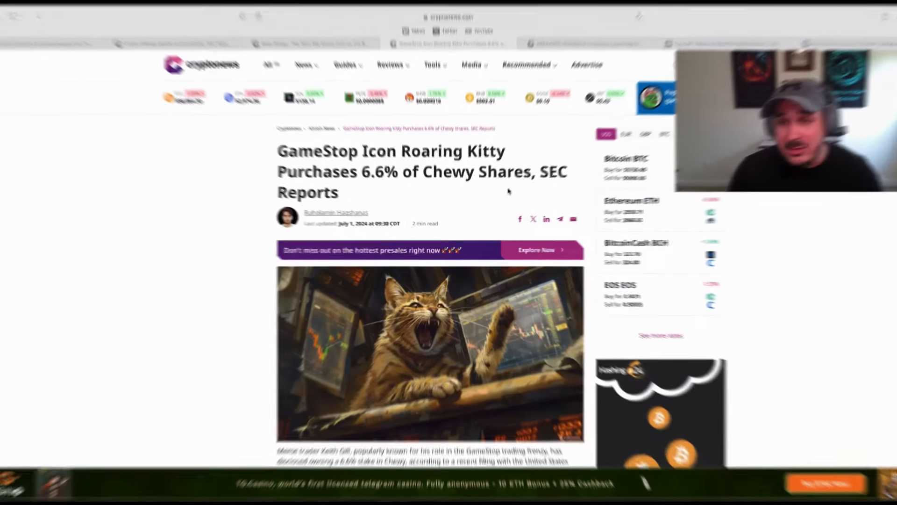
Read the Robinhood crypto futures article, then bring up CoinMarketCap's top DeFi tokens ranking.
{"action": "left_click", "coordinate": [578, 57]}
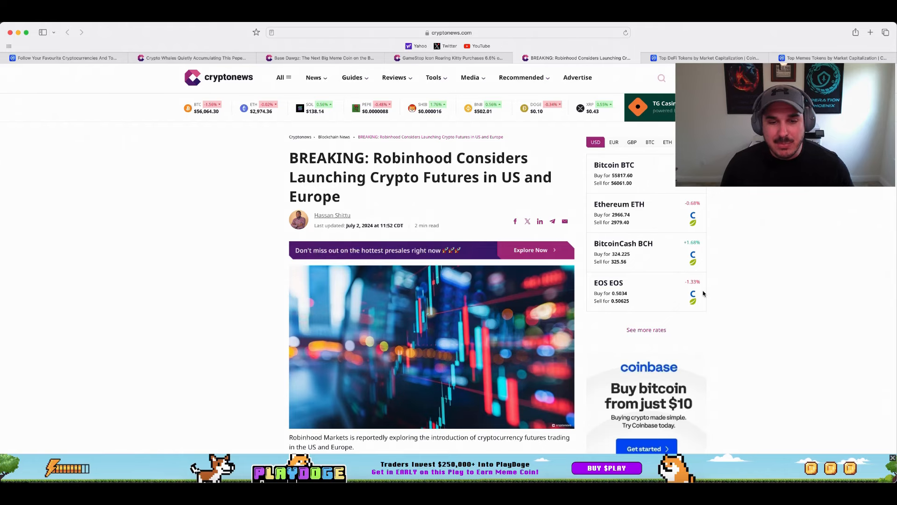
{"action": "scroll", "scroll_direction": "down", "scroll_amount": 3}
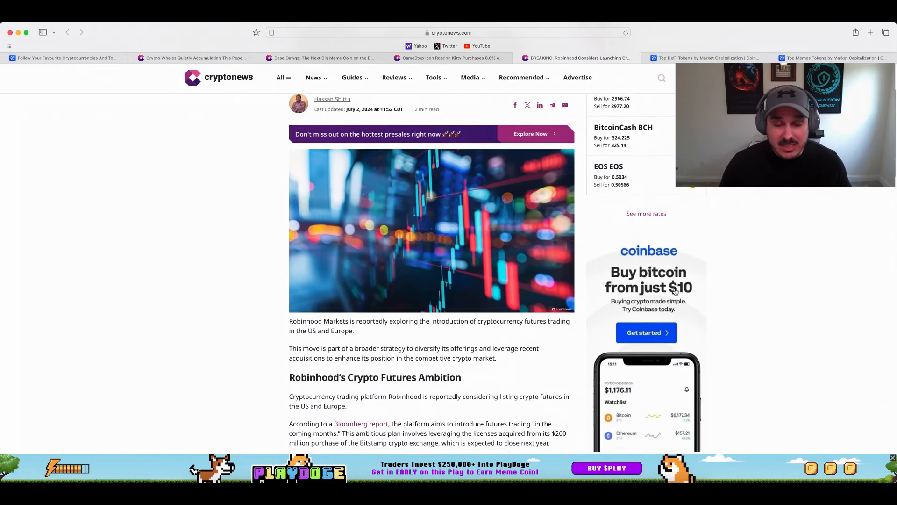
{"action": "scroll", "scroll_direction": "up", "scroll_amount": 3}
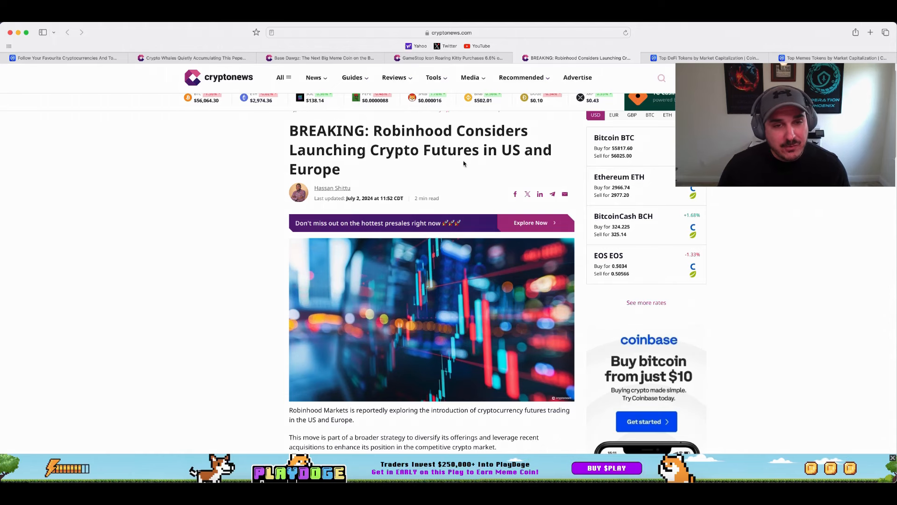
{"action": "scroll", "scroll_direction": "down", "scroll_amount": 3}
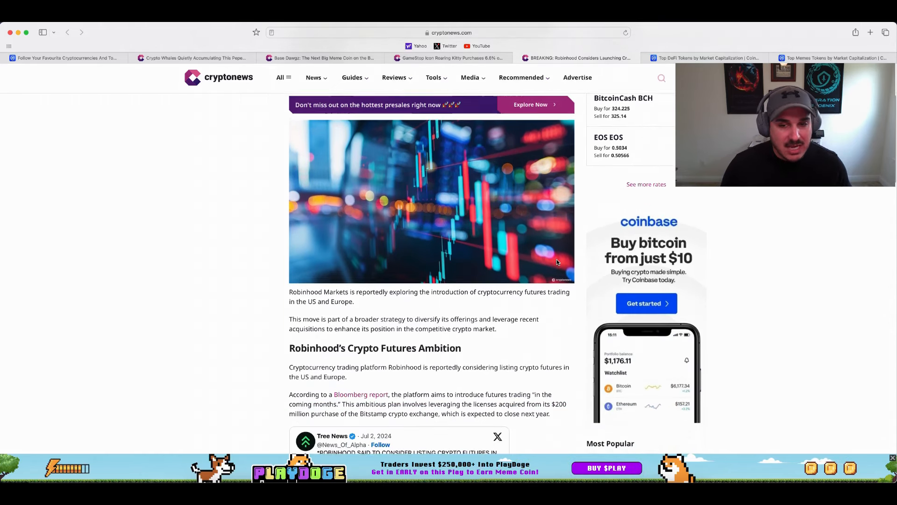
{"action": "scroll", "scroll_direction": "down", "scroll_amount": 3}
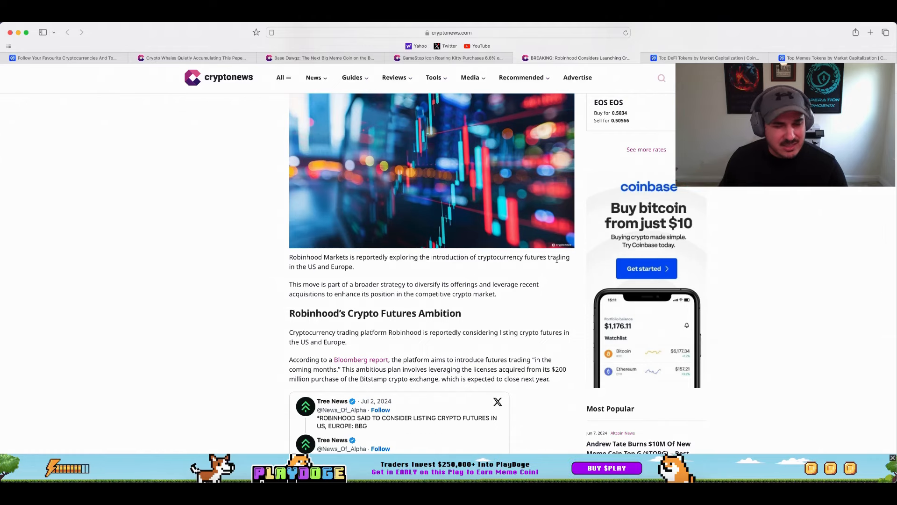
{"action": "mouse_move", "coordinate": [571, 266]}
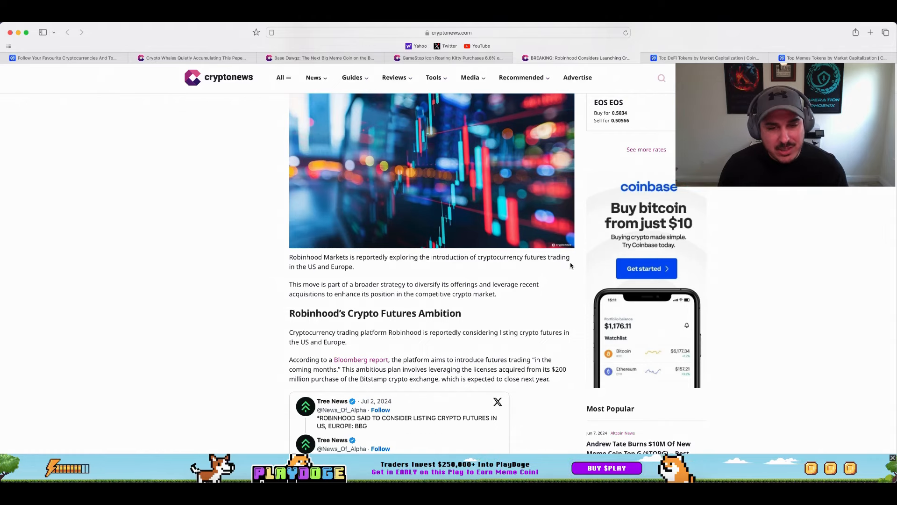
{"action": "scroll", "scroll_direction": "down", "scroll_amount": 3}
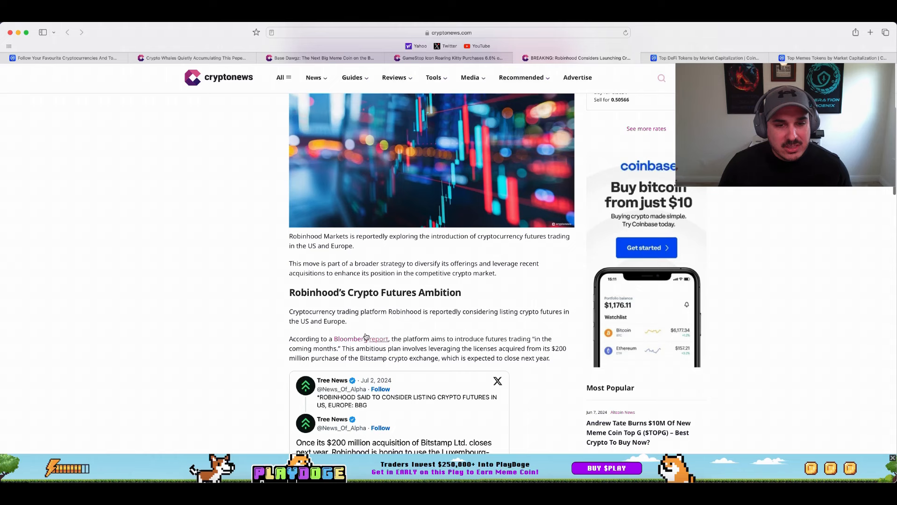
{"action": "mouse_move", "coordinate": [464, 322]}
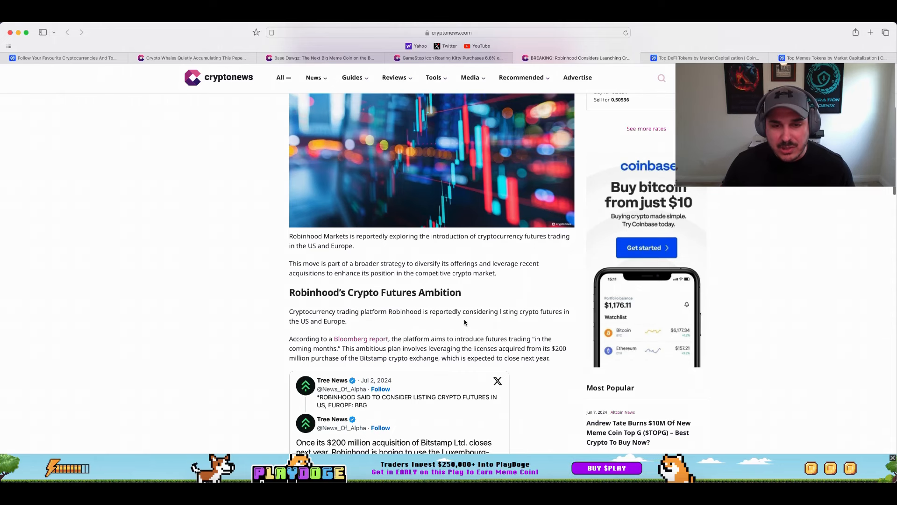
{"action": "scroll", "scroll_direction": "down", "scroll_amount": 3}
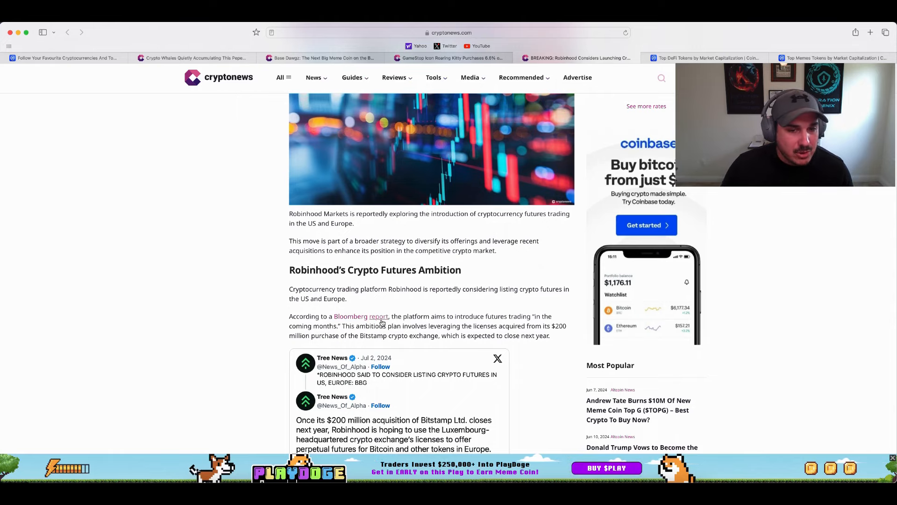
{"action": "scroll", "scroll_direction": "down", "scroll_amount": 3}
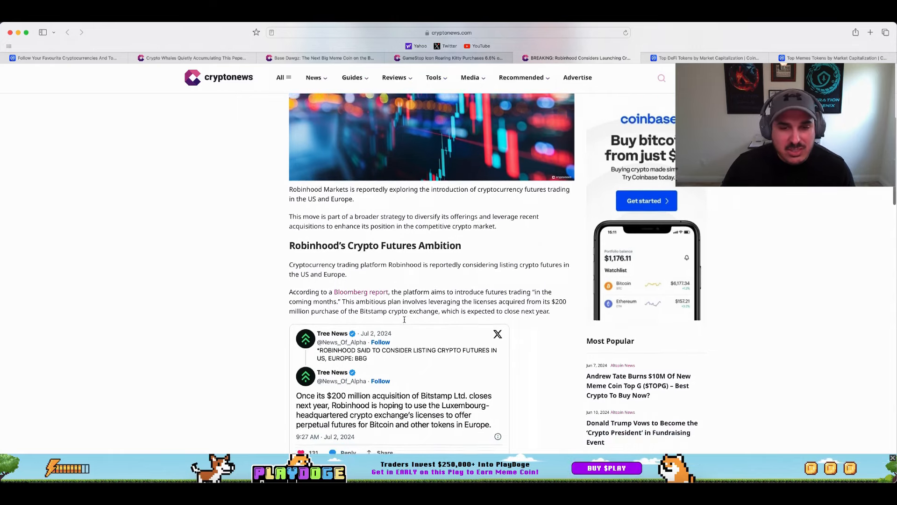
{"action": "scroll", "scroll_direction": "down", "scroll_amount": 3}
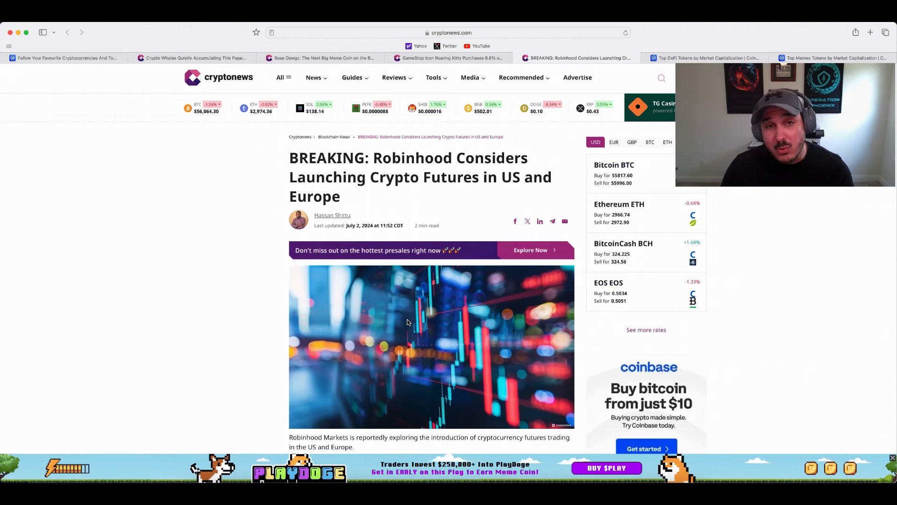
{"action": "mouse_move", "coordinate": [433, 328]}
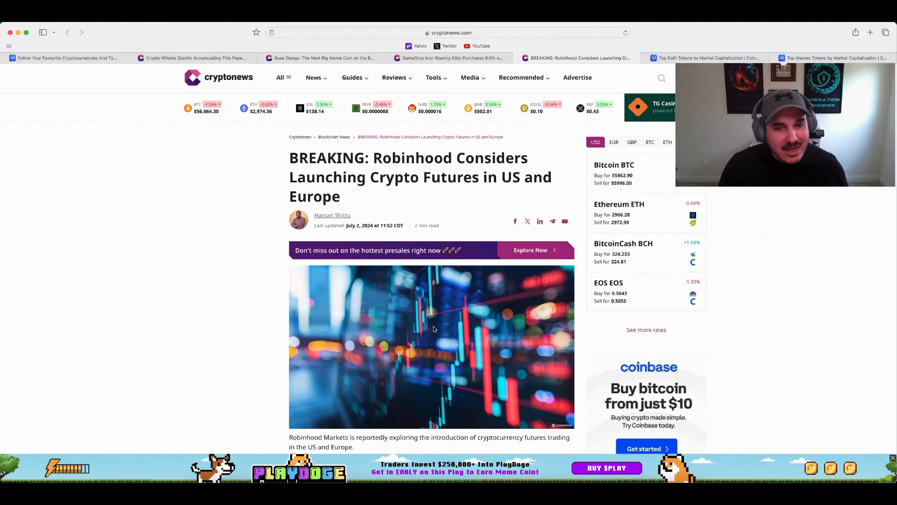
{"action": "scroll", "scroll_direction": "down", "scroll_amount": 3}
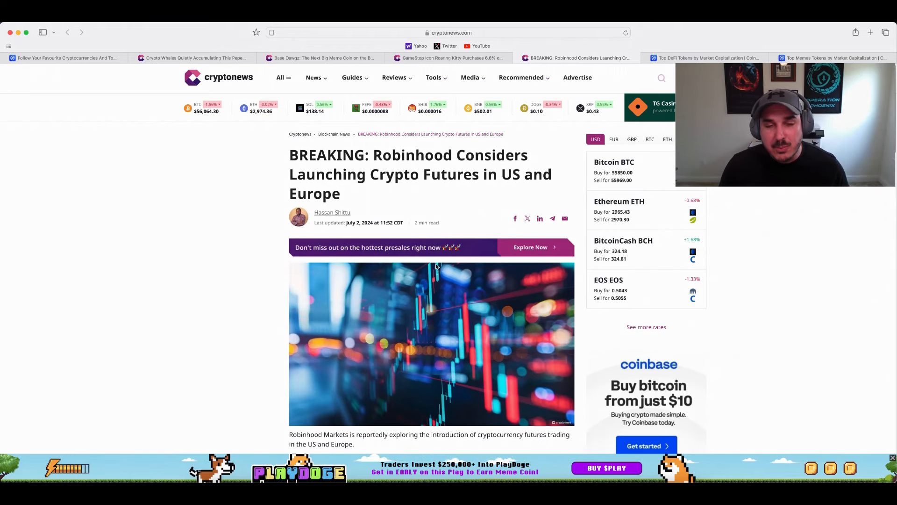
{"action": "left_click", "coordinate": [707, 57]}
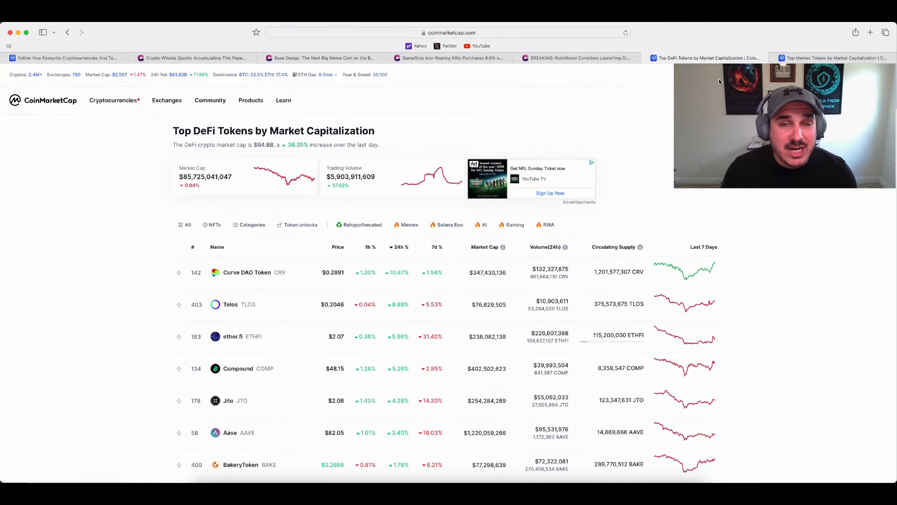
{"action": "mouse_move", "coordinate": [708, 69]}
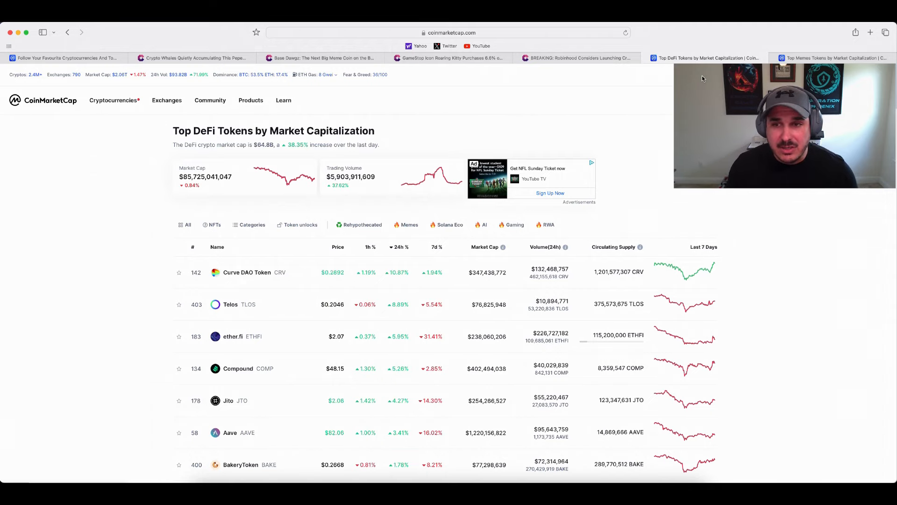
{"action": "mouse_move", "coordinate": [704, 126]}
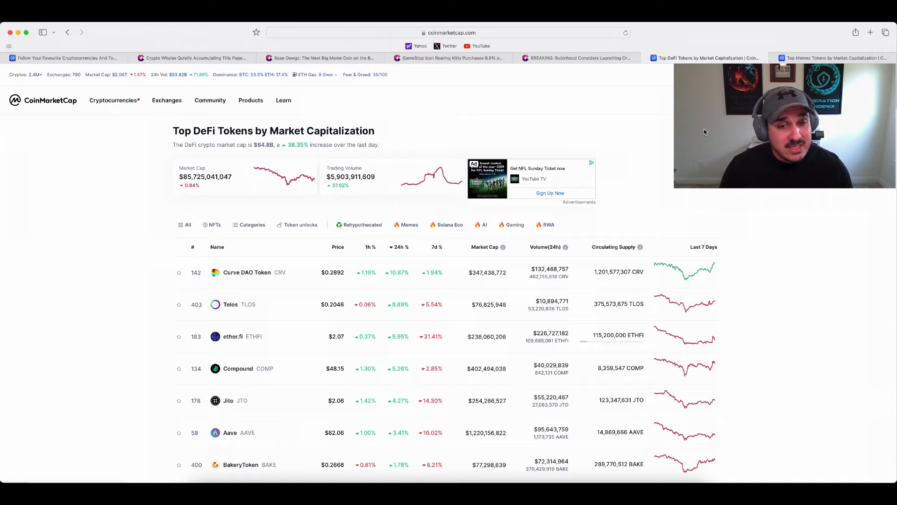
{"action": "mouse_move", "coordinate": [454, 240]}
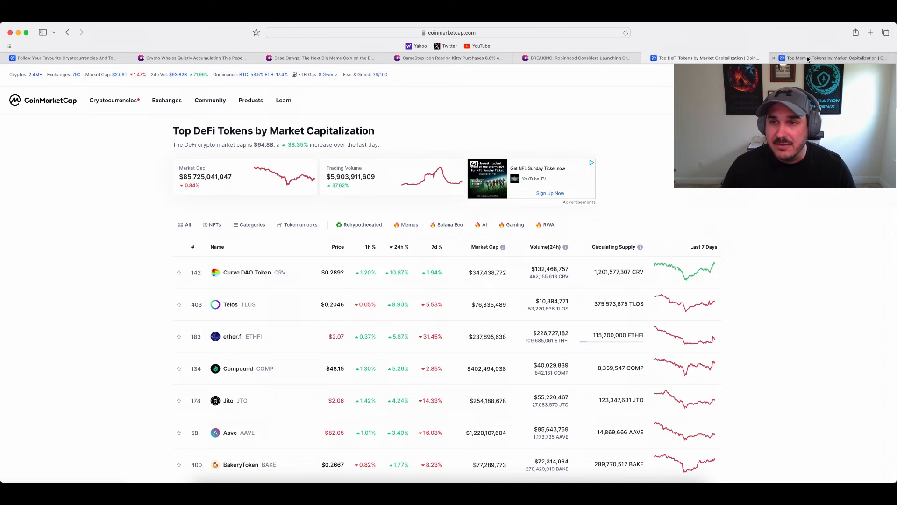
Show CoinMarketCap's 'Top Memes Tokens by Market Capitalization' ranking, led by PepeCoin.
{"action": "left_click", "coordinate": [408, 213]}
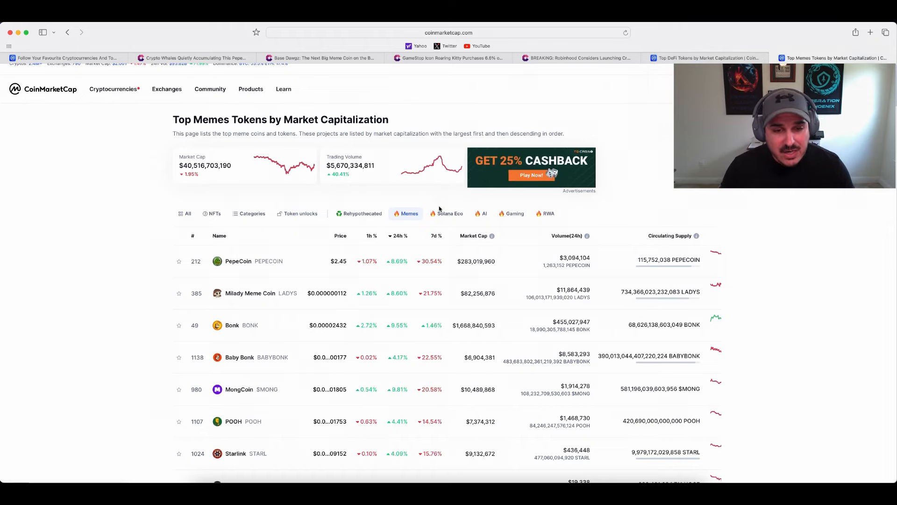
{"action": "mouse_move", "coordinate": [424, 248]}
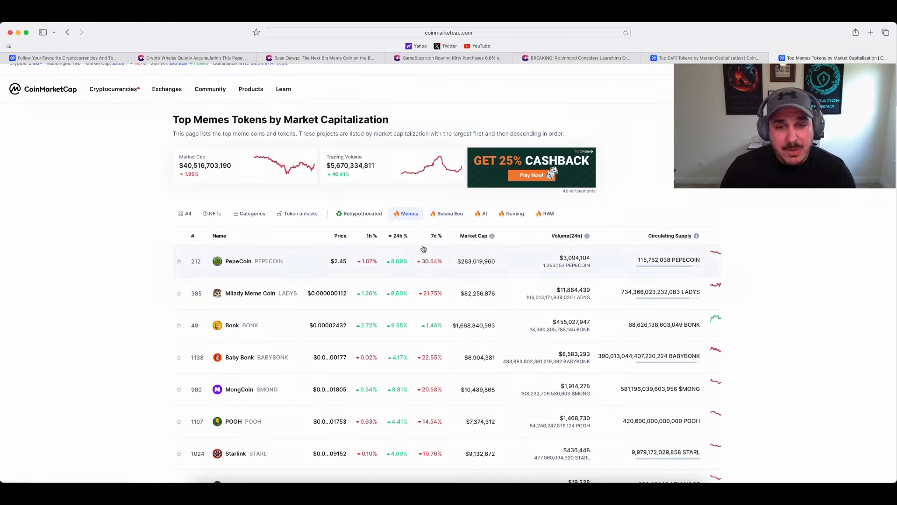